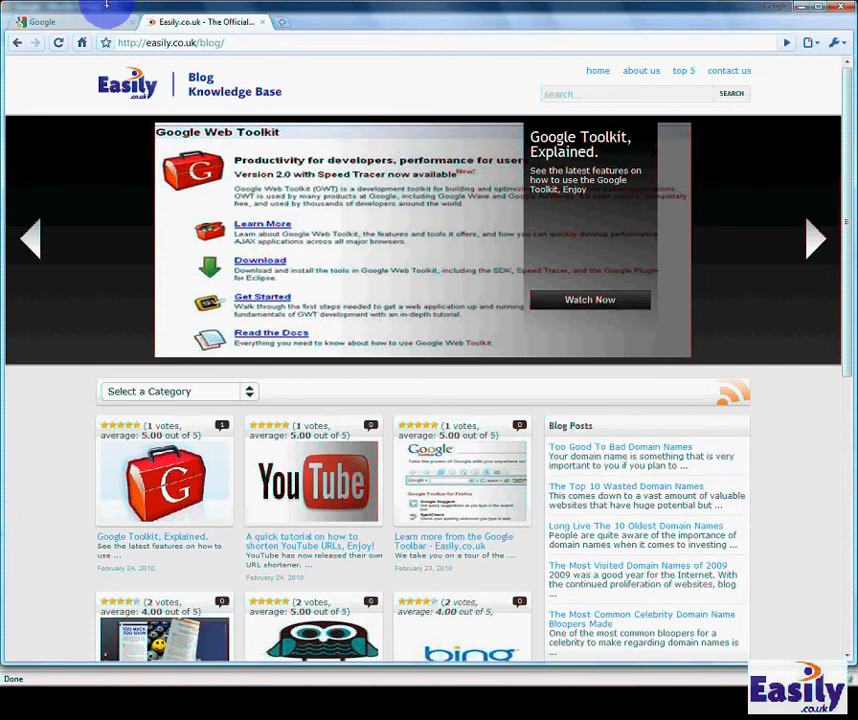
Search for 'xenu', download the Xenu's Link Sleuth zip, and open it
{"action": "left_click", "coordinate": [70, 21]}
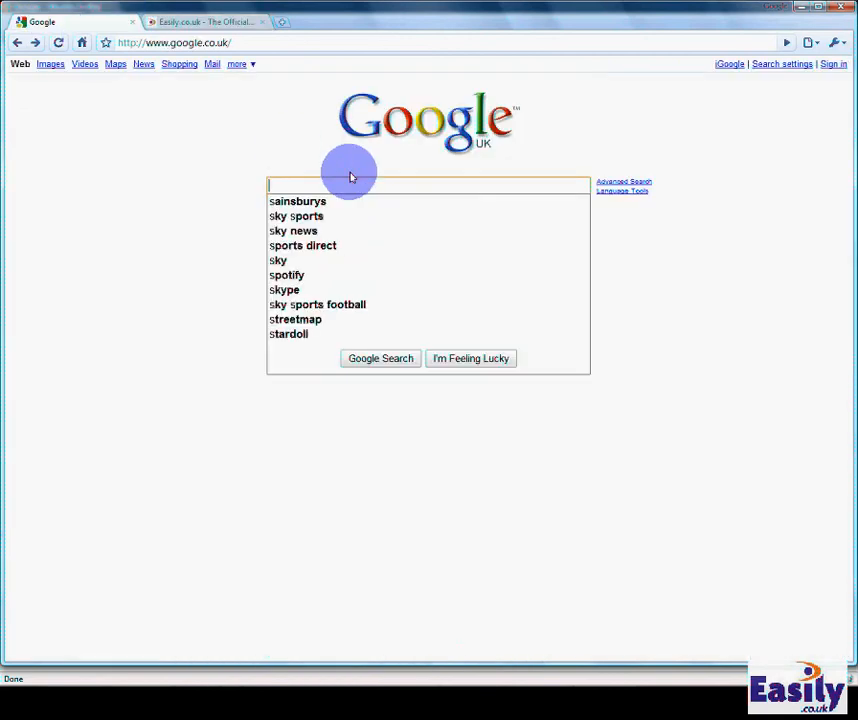
{"action": "type", "text": "xenu link sleuth"}
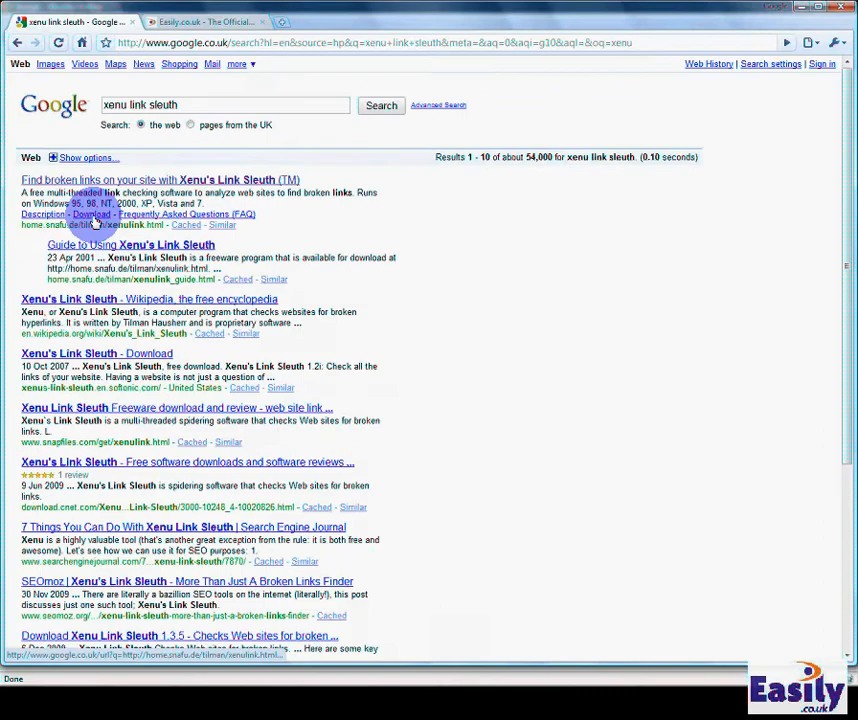
{"action": "left_click", "coordinate": [91, 214]}
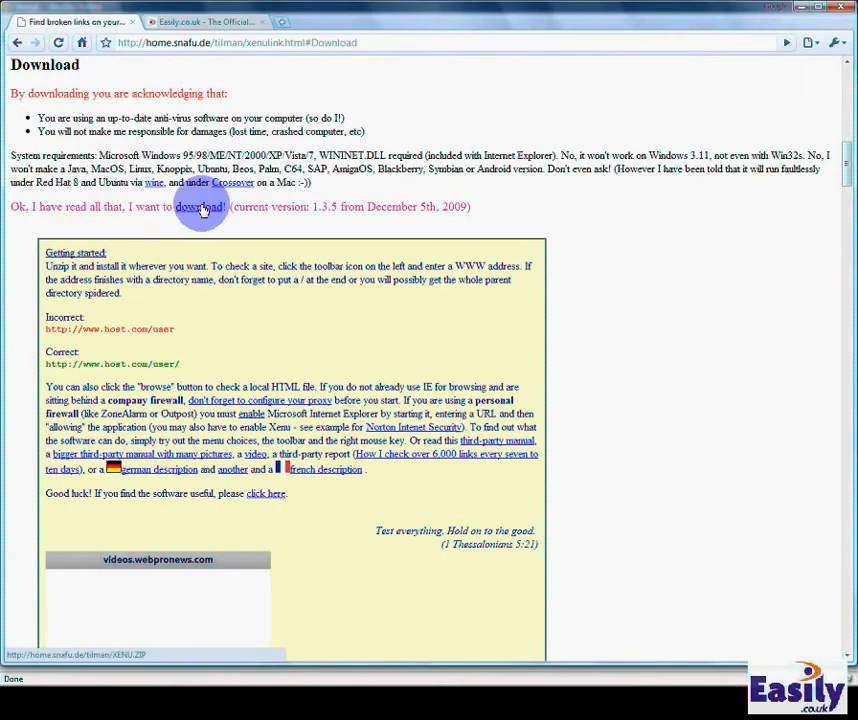
{"action": "left_click", "coordinate": [199, 207]}
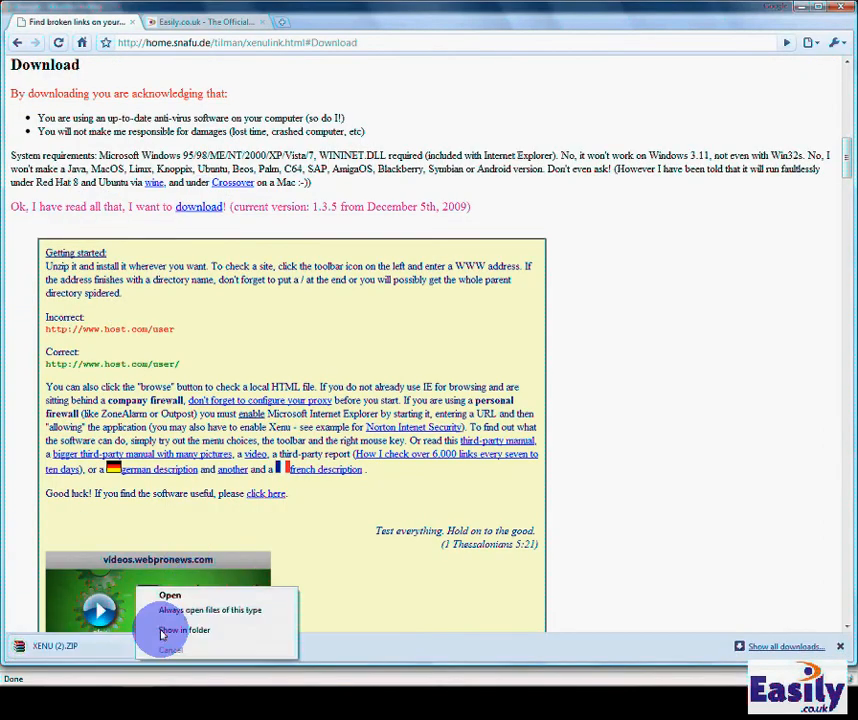
{"action": "left_click", "coordinate": [170, 595]}
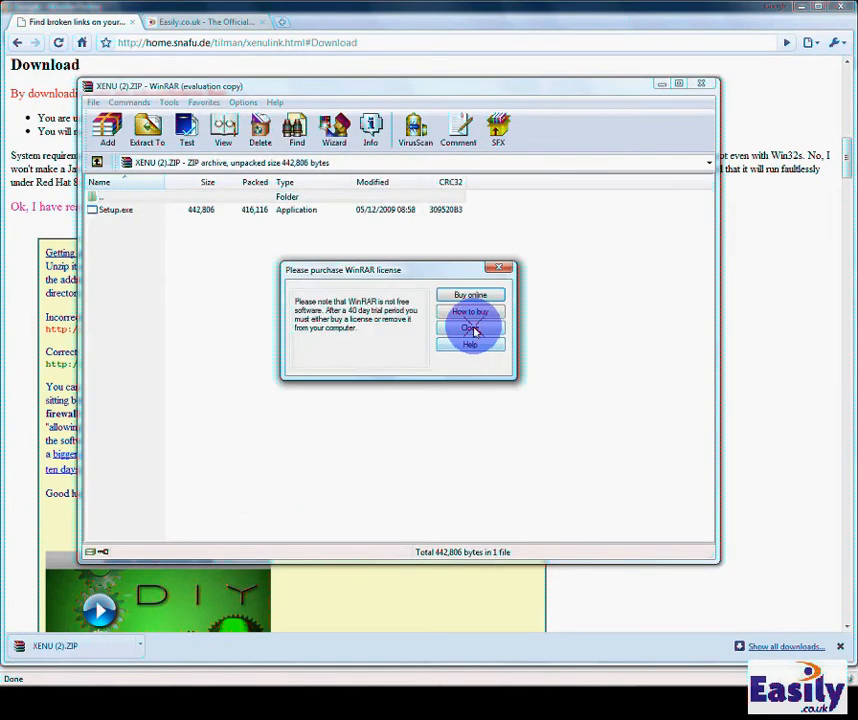
Dismiss the WinRAR nag and install Xenu's Link Sleuth 1.3.5 with default settings, launching it
{"action": "left_click", "coordinate": [470, 328]}
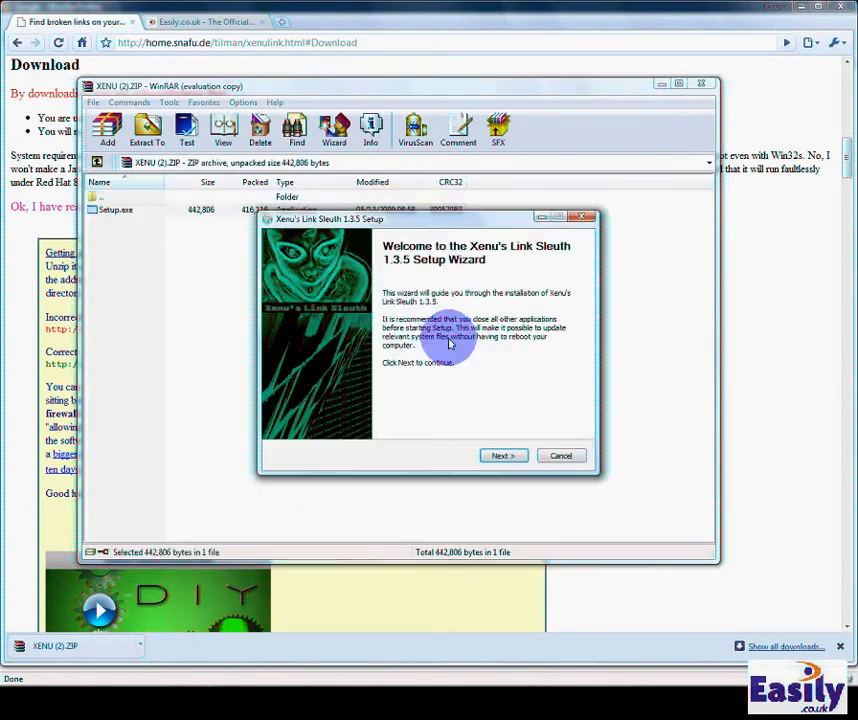
{"action": "left_click", "coordinate": [503, 455]}
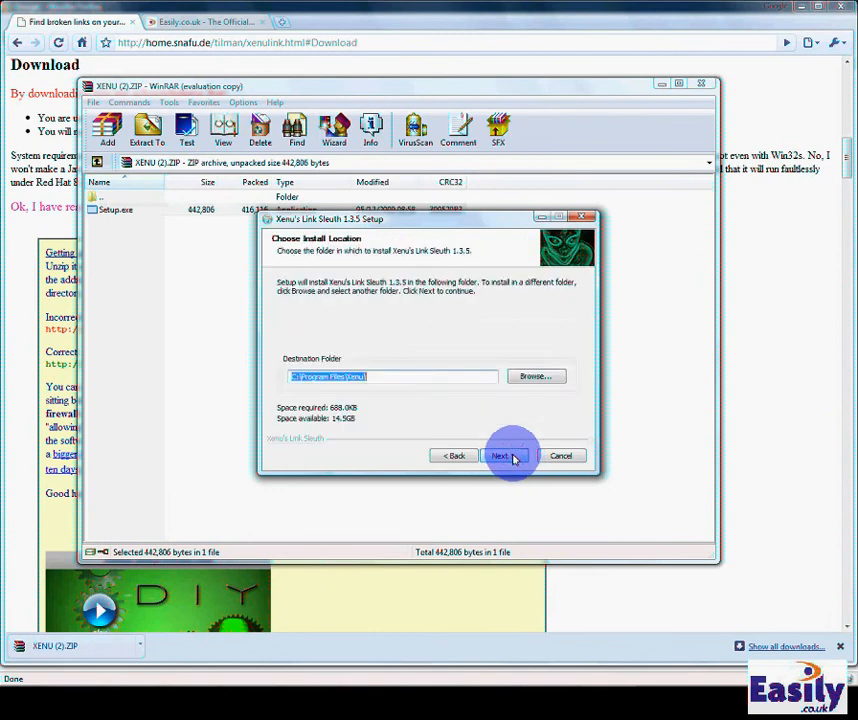
{"action": "left_click", "coordinate": [500, 456]}
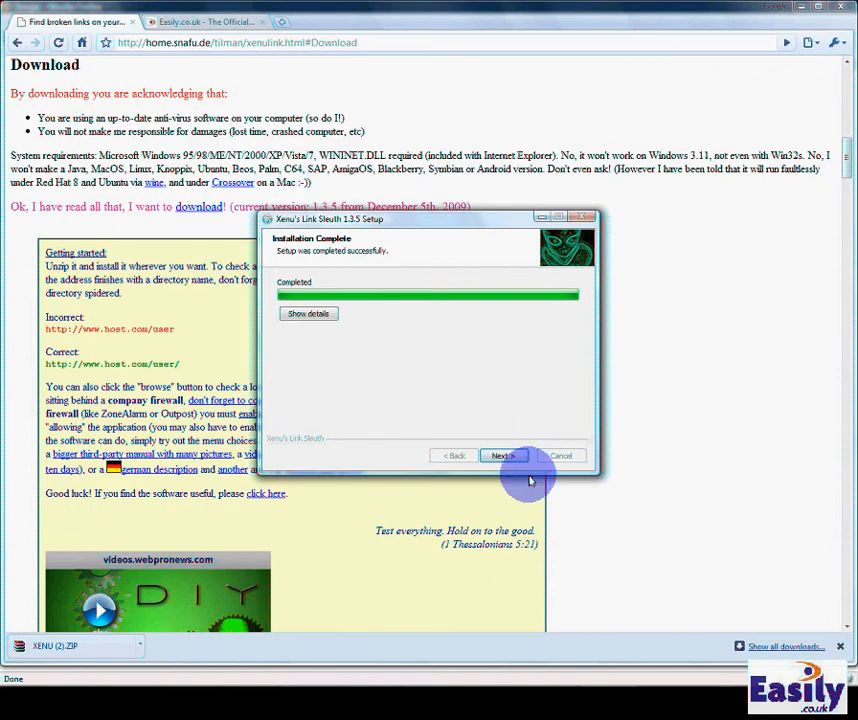
{"action": "left_click", "coordinate": [503, 455]}
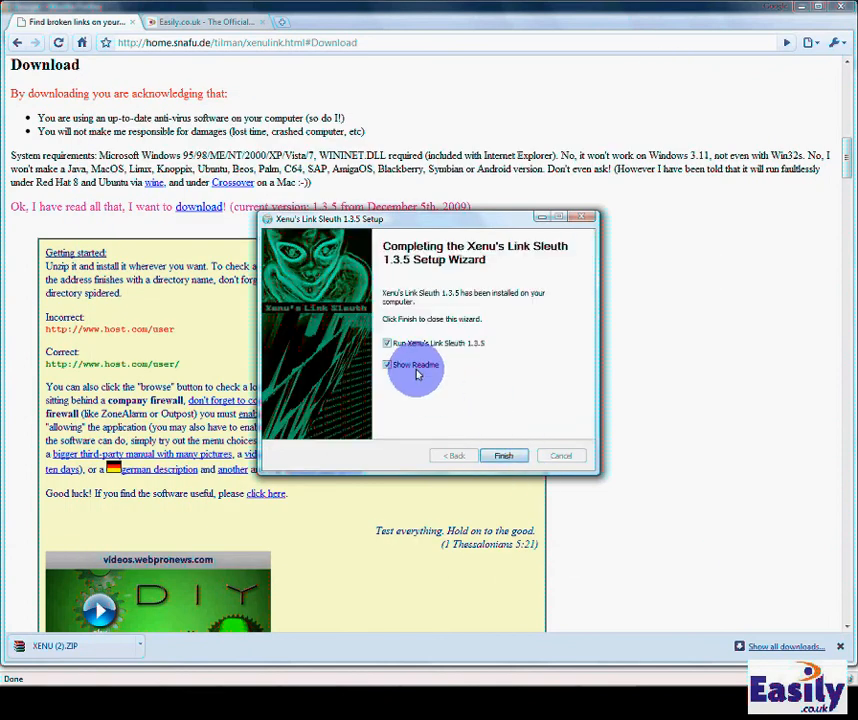
{"action": "left_click", "coordinate": [504, 456]}
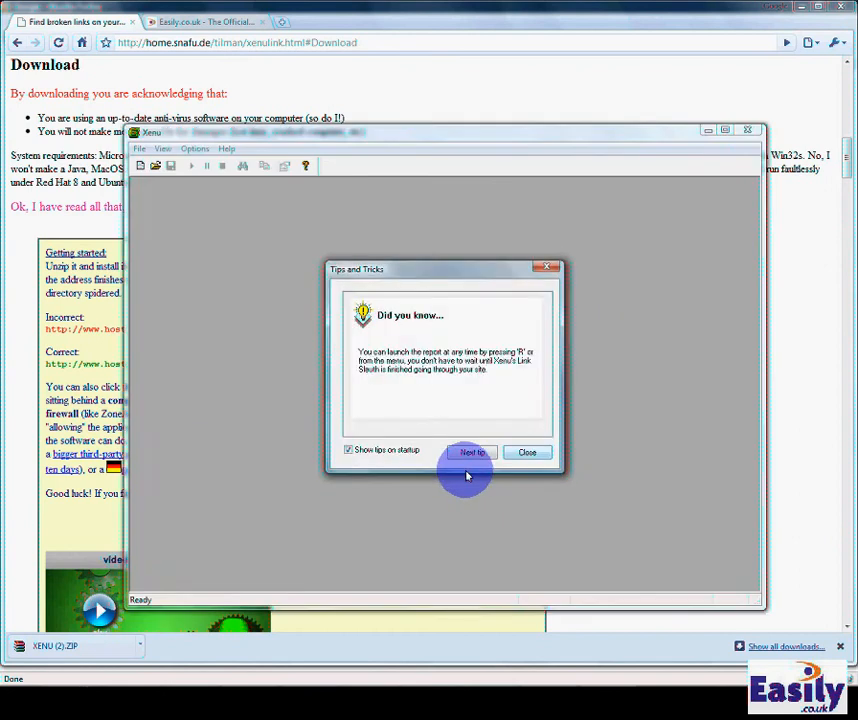
{"action": "left_click", "coordinate": [527, 452]}
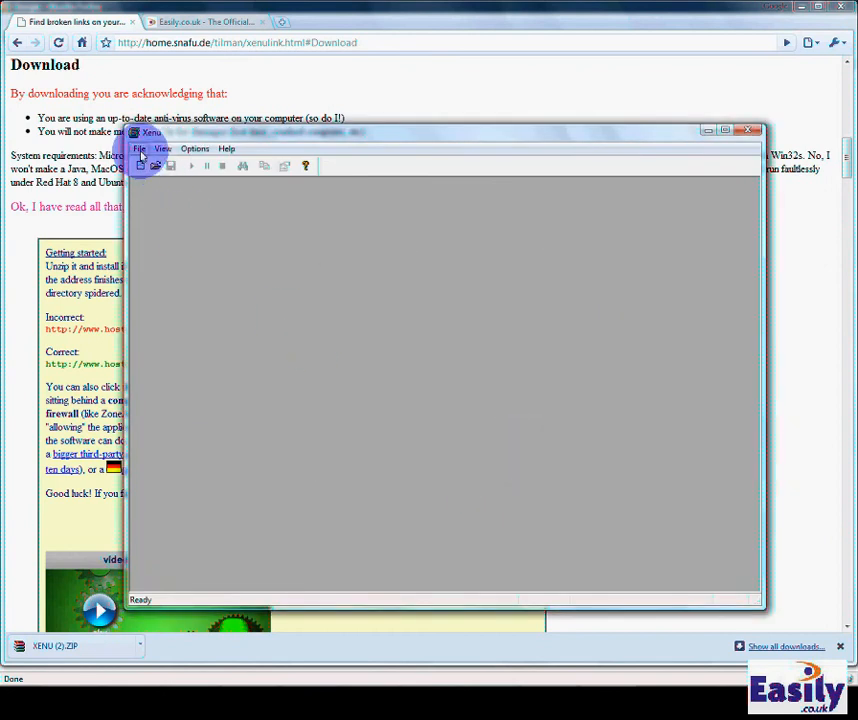
{"action": "left_click", "coordinate": [139, 148]}
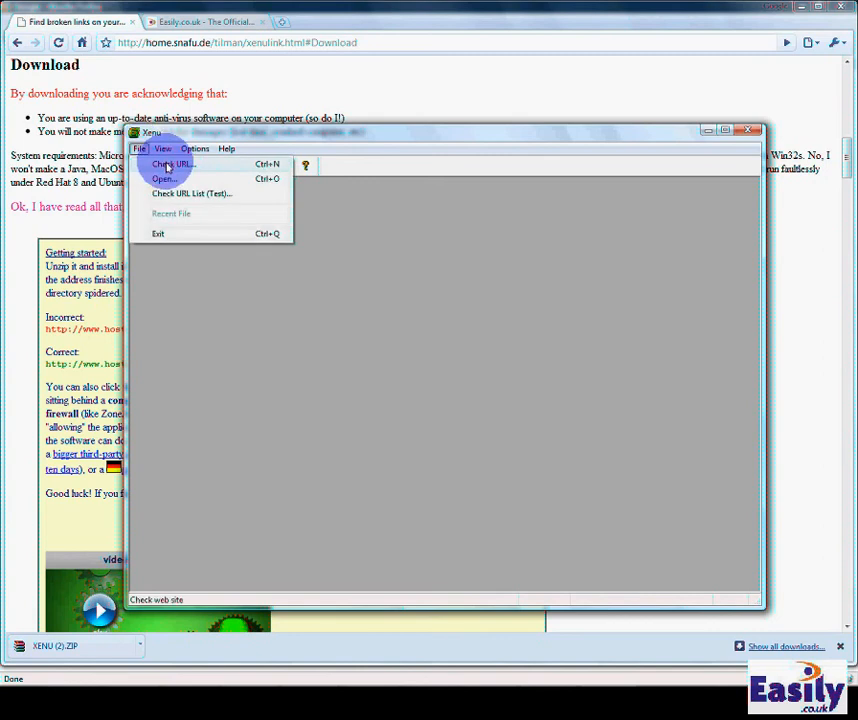
{"action": "left_click", "coordinate": [171, 164]}
{"action": "type", "text": "http://www.sterlingfilmproduction.co.uk/"}
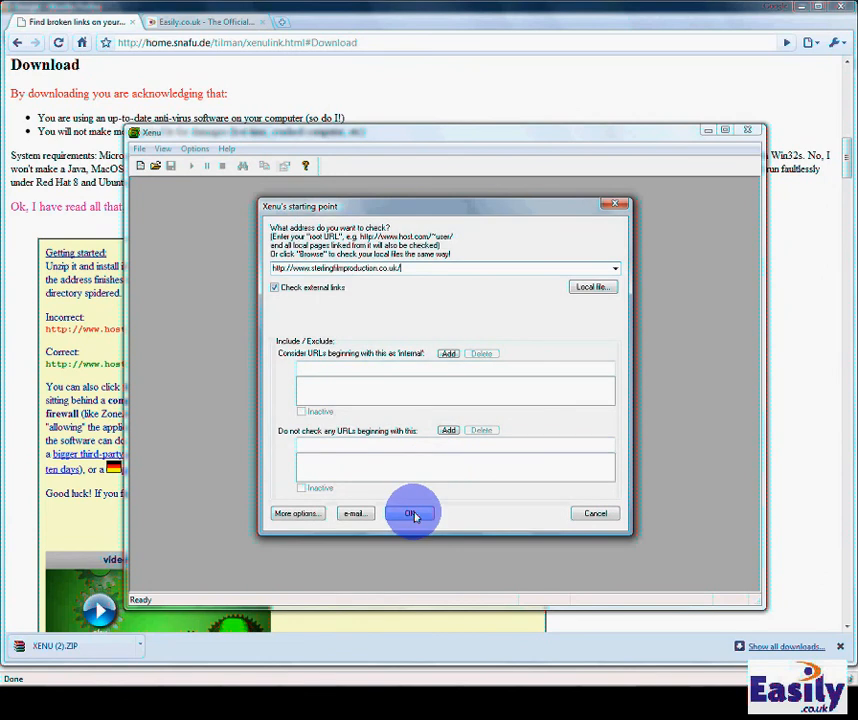
{"action": "left_click", "coordinate": [412, 513]}
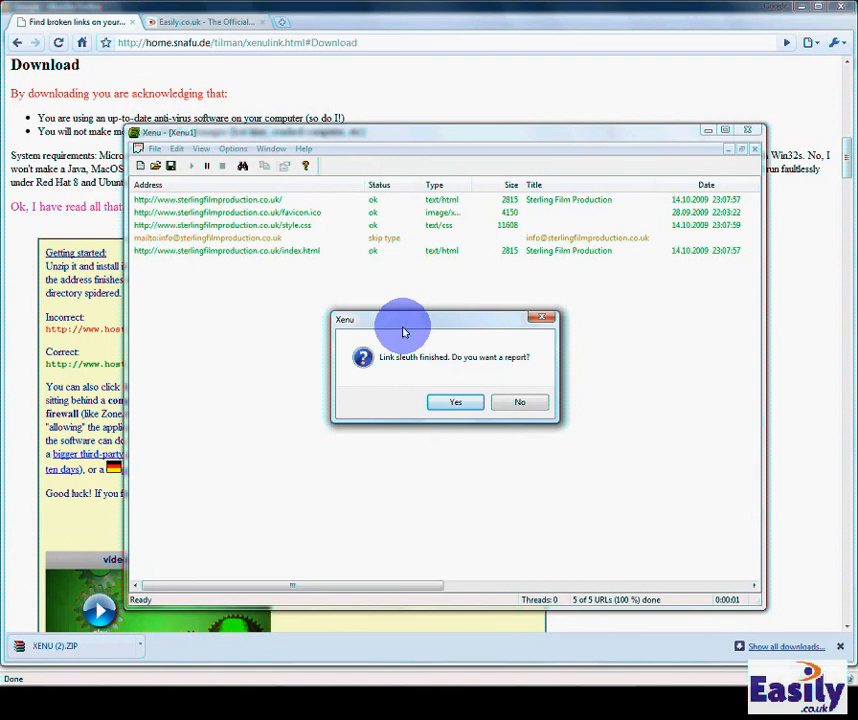
{"action": "mouse_move", "coordinate": [393, 374]}
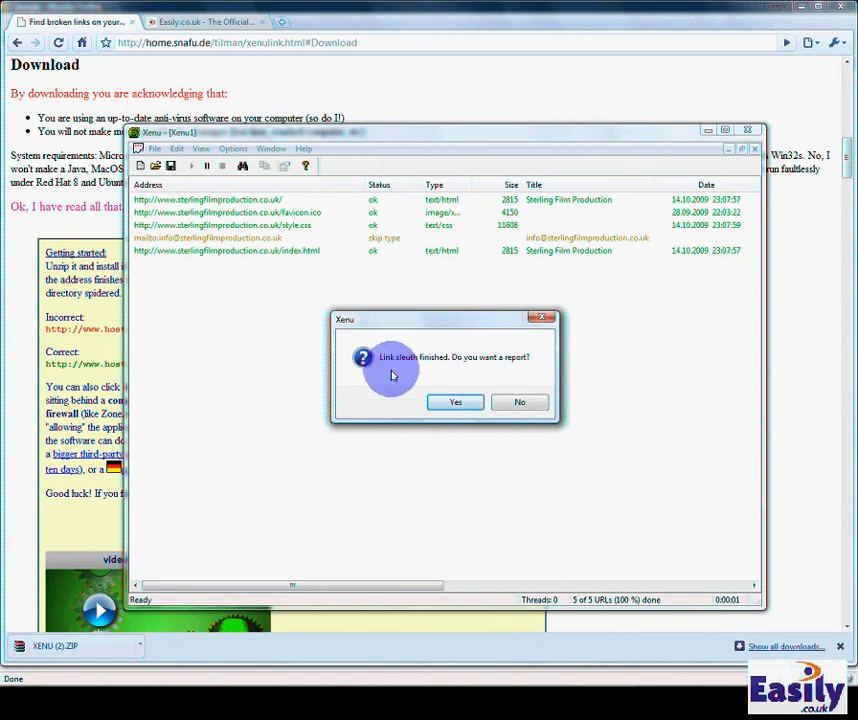
Accept the report prompt and cancel the FTP orphan-file check to open the report
{"action": "left_click", "coordinate": [455, 401]}
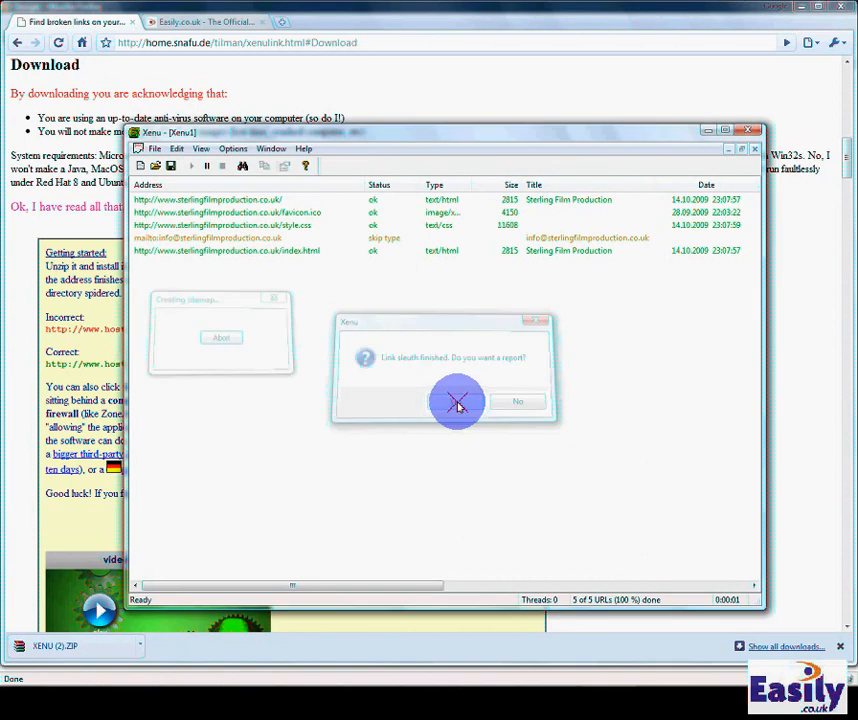
{"action": "left_click", "coordinate": [458, 401]}
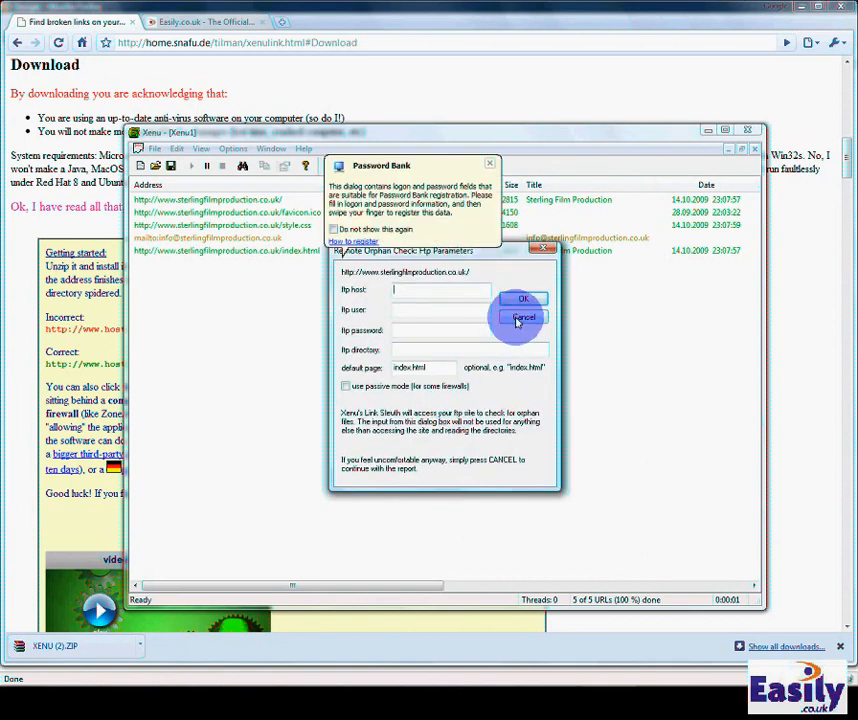
{"action": "left_click", "coordinate": [524, 317]}
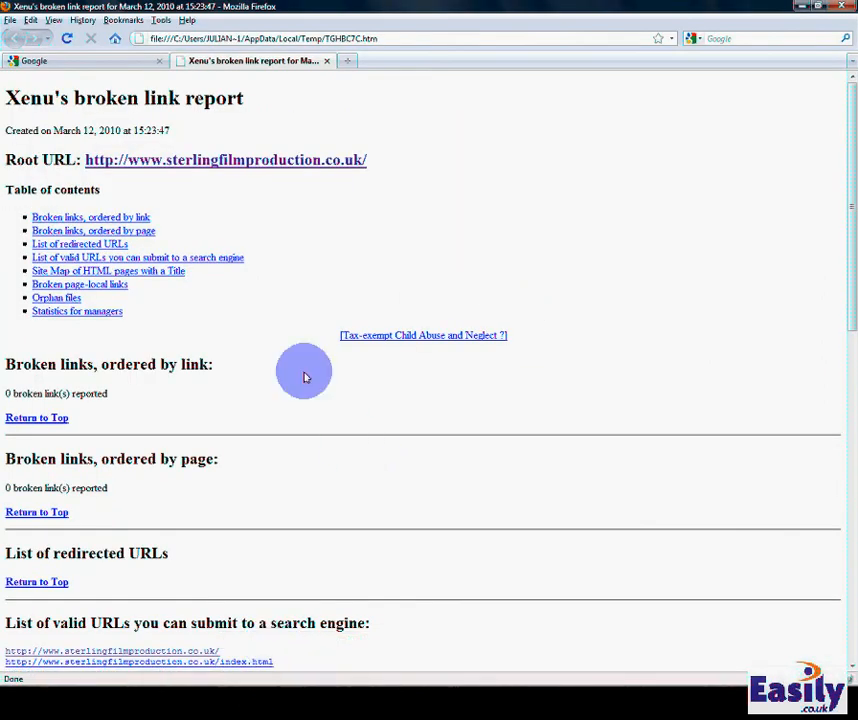
{"action": "mouse_move", "coordinate": [285, 357]}
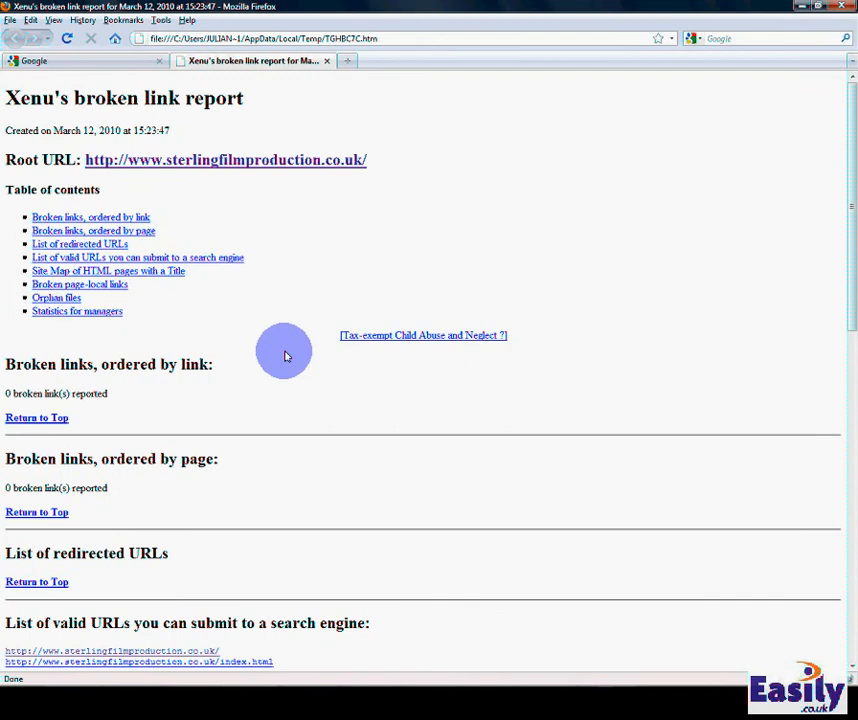
{"action": "scroll", "scroll_direction": "down", "scroll_amount": 3}
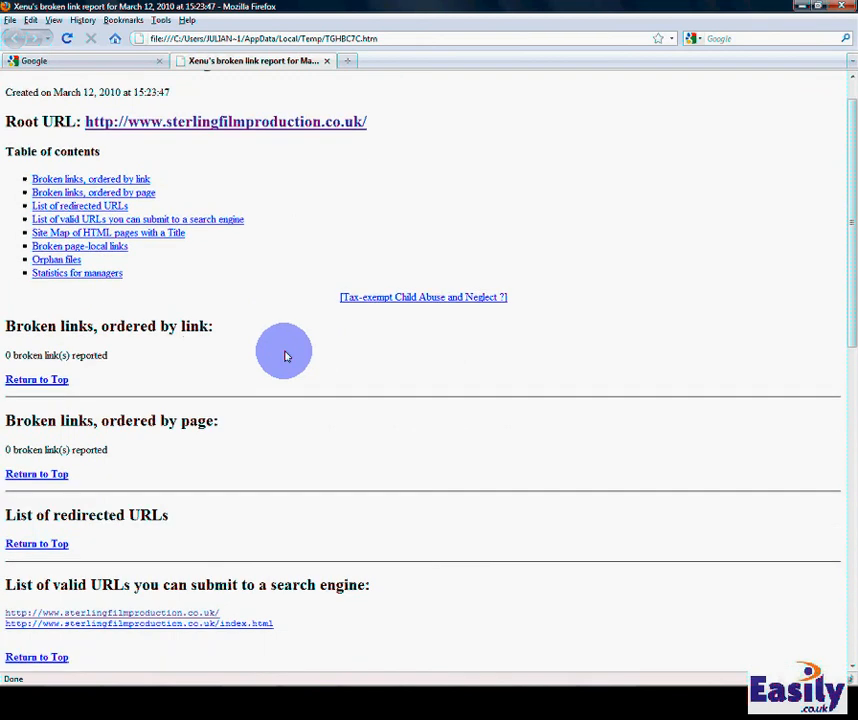
{"action": "mouse_move", "coordinate": [224, 358]}
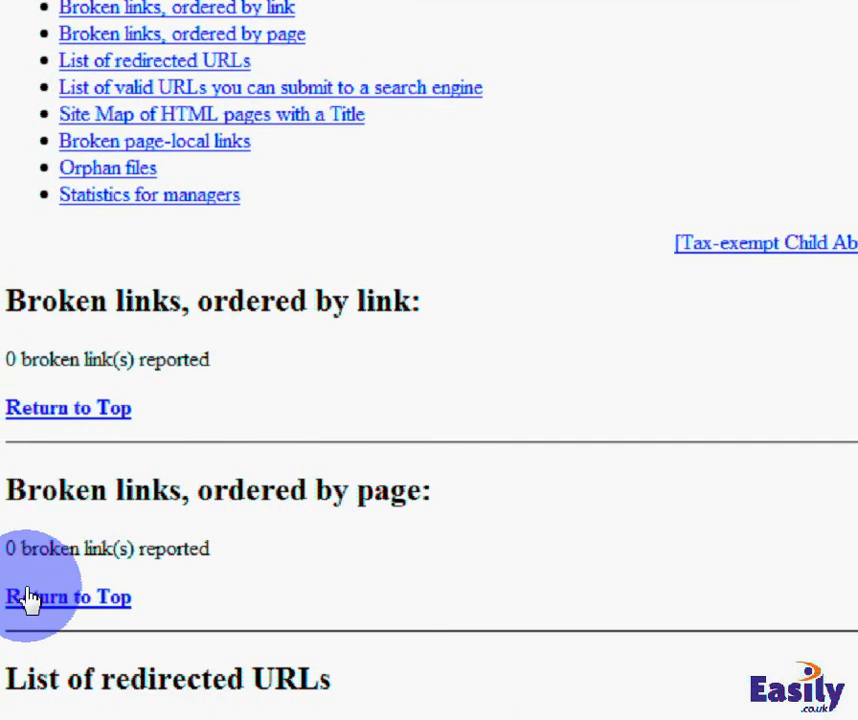
{"action": "scroll", "scroll_direction": "down", "scroll_amount": 3}
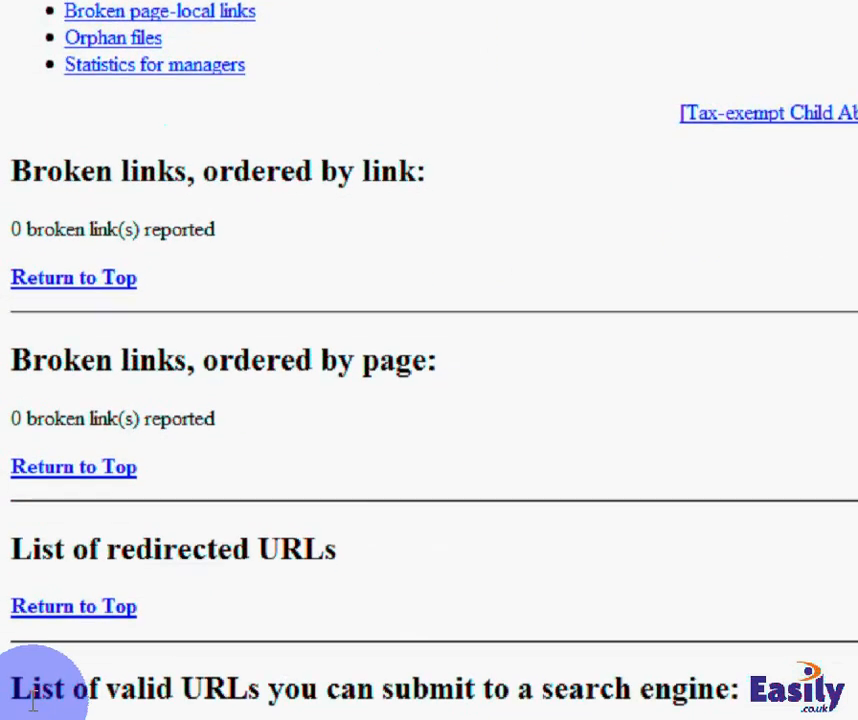
{"action": "scroll", "scroll_direction": "down", "scroll_amount": 3}
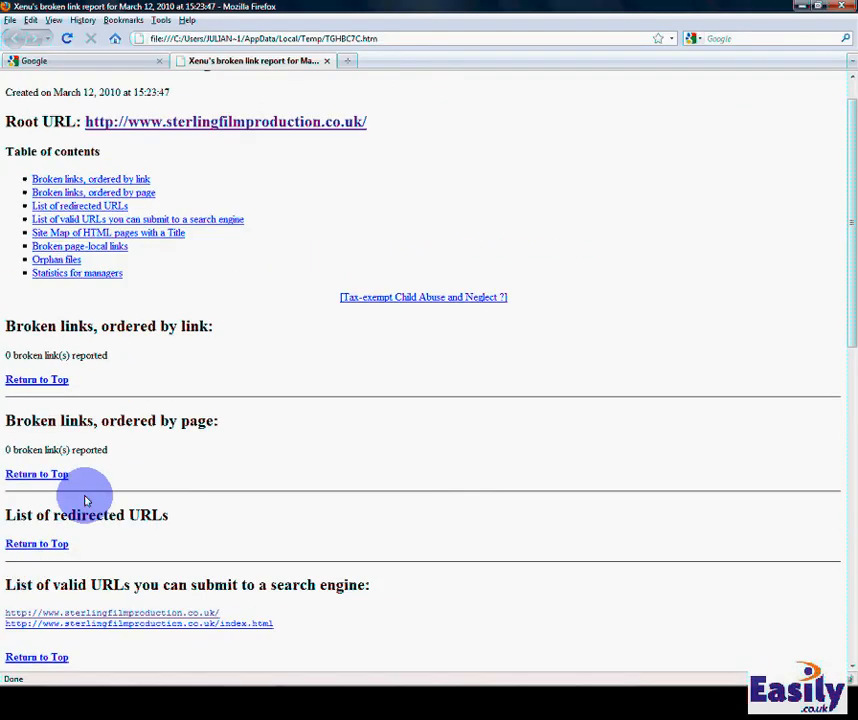
{"action": "scroll", "scroll_direction": "down", "scroll_amount": 3}
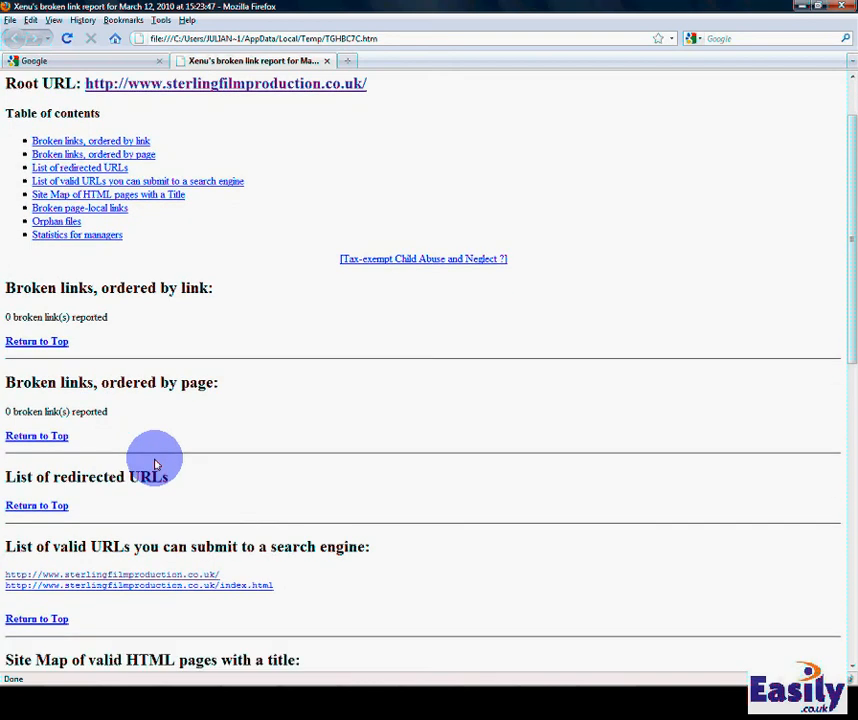
{"action": "scroll", "scroll_direction": "down", "scroll_amount": 3}
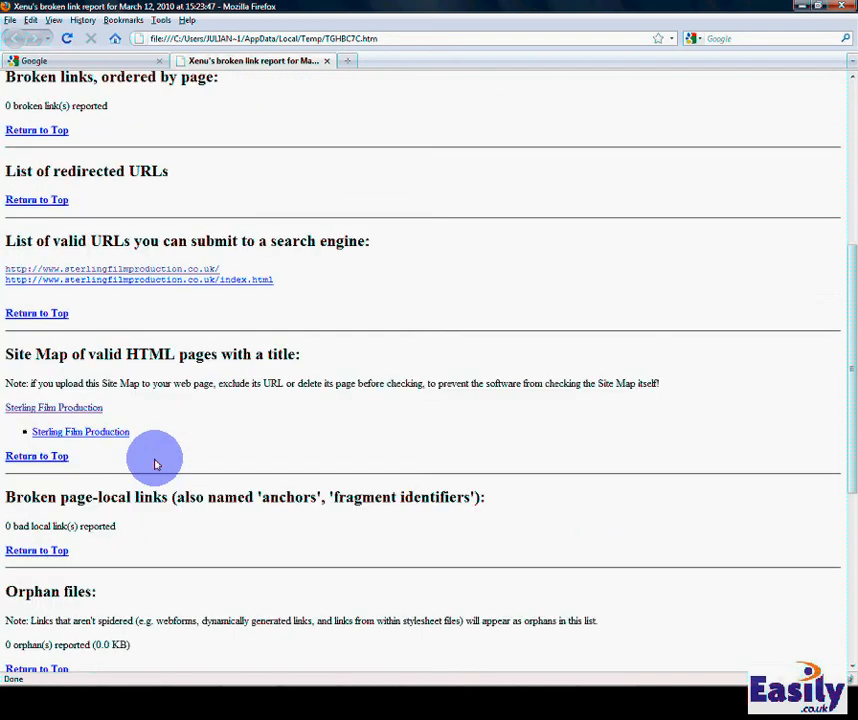
{"action": "scroll", "scroll_direction": "down", "scroll_amount": 3}
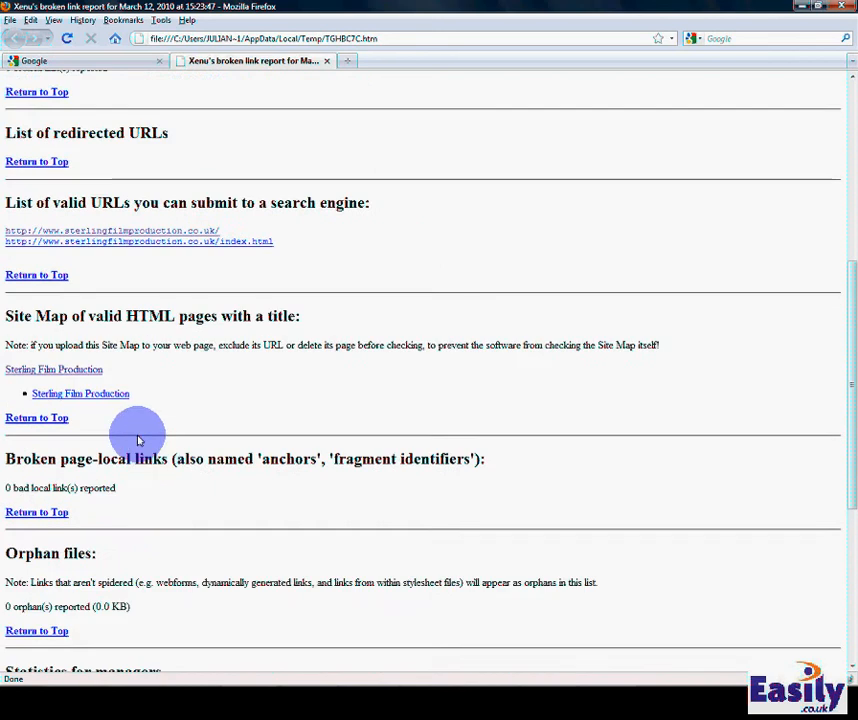
{"action": "scroll", "scroll_direction": "up", "scroll_amount": 3}
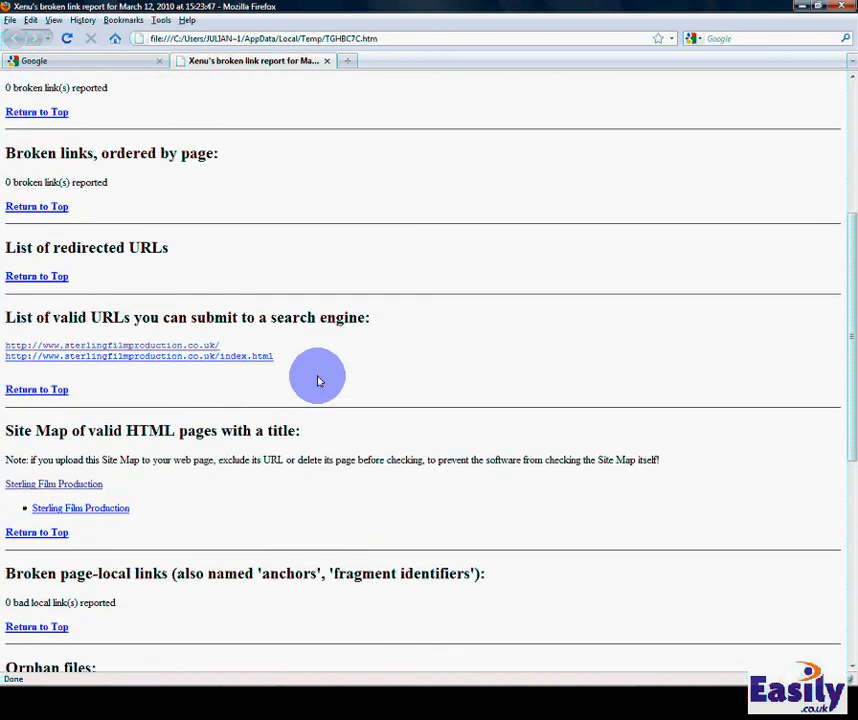
{"action": "mouse_move", "coordinate": [337, 385]}
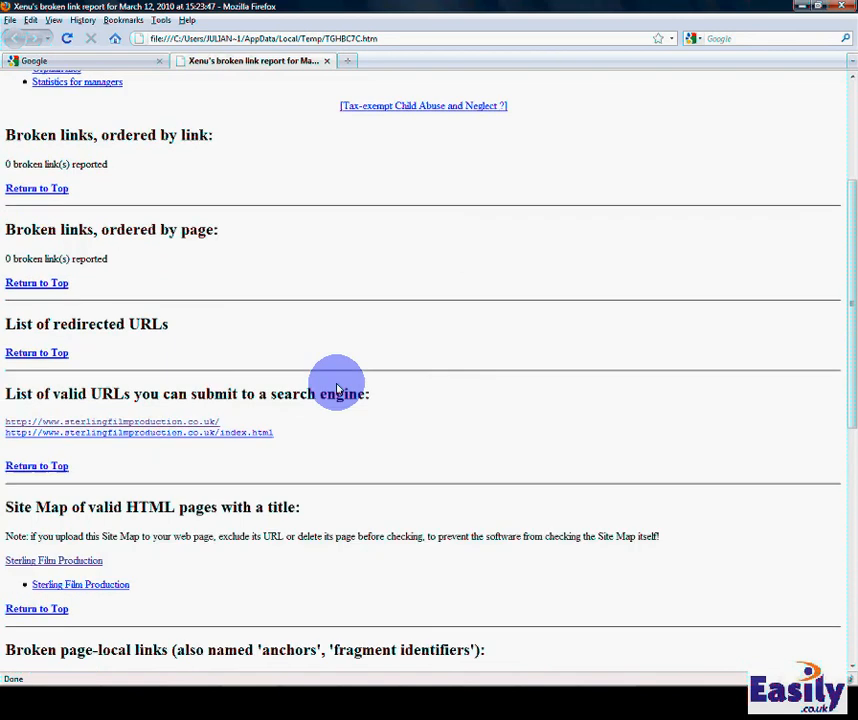
{"action": "scroll", "scroll_direction": "up", "scroll_amount": 3}
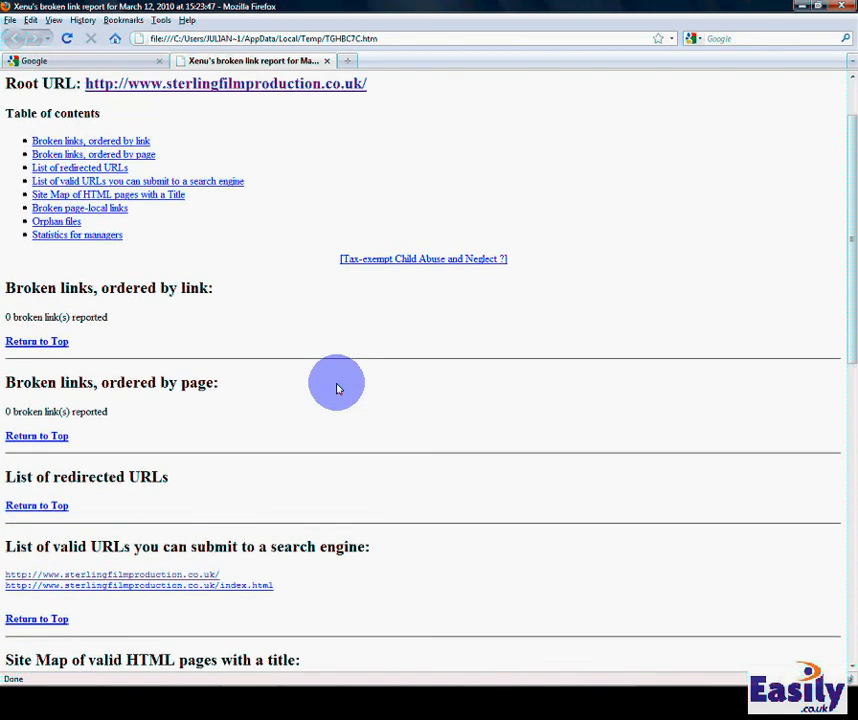
{"action": "scroll", "scroll_direction": "down", "scroll_amount": 3}
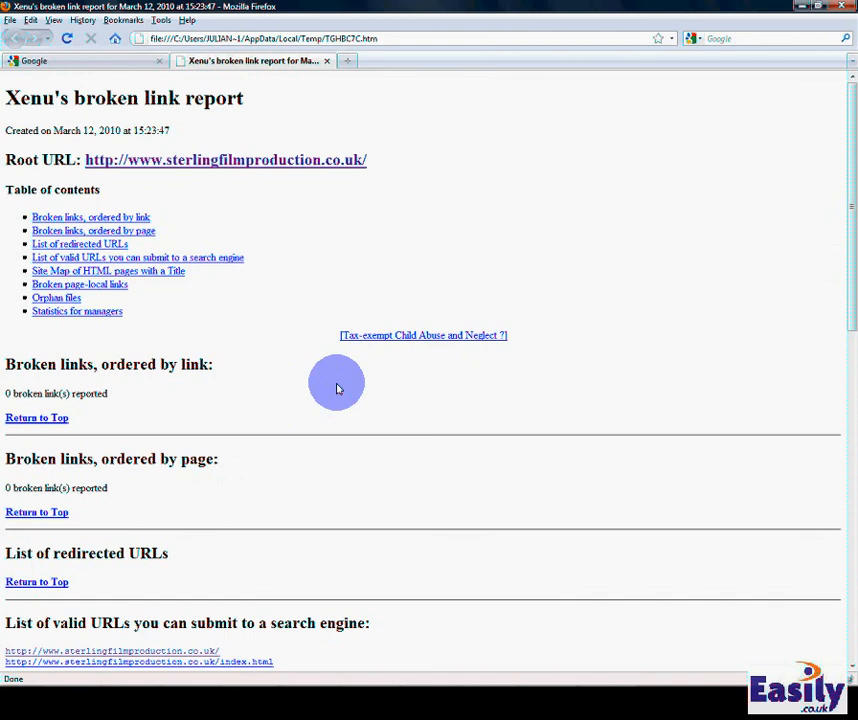
{"action": "mouse_move", "coordinate": [296, 360]}
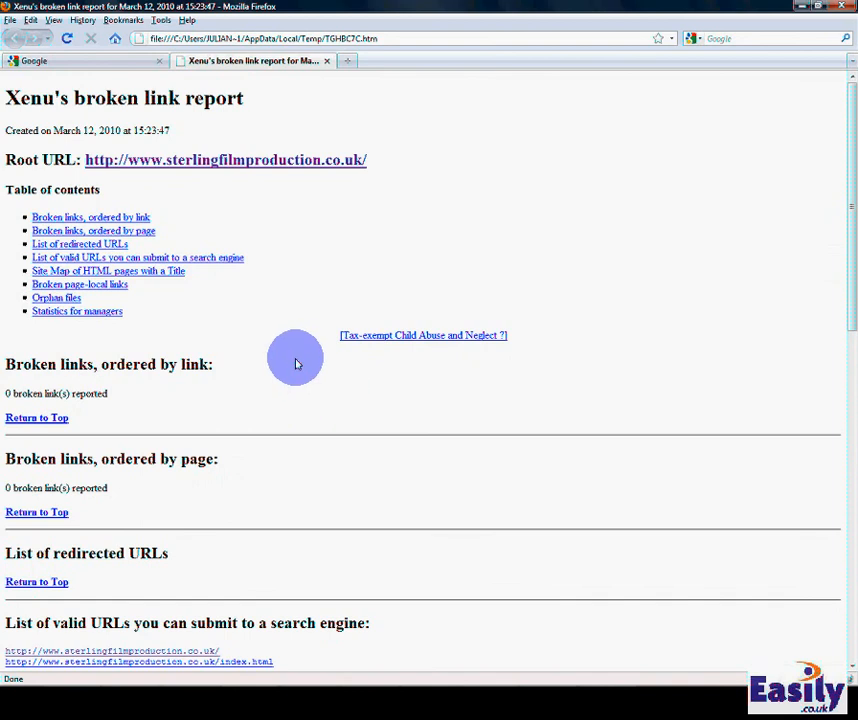